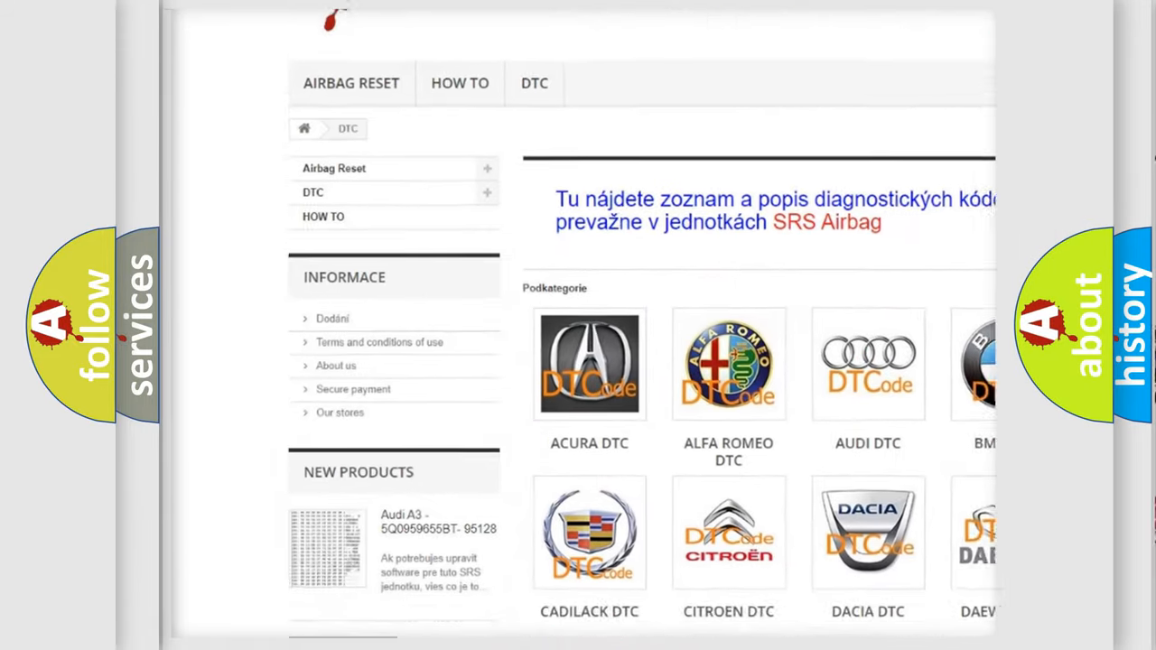
scroll(down, 3)
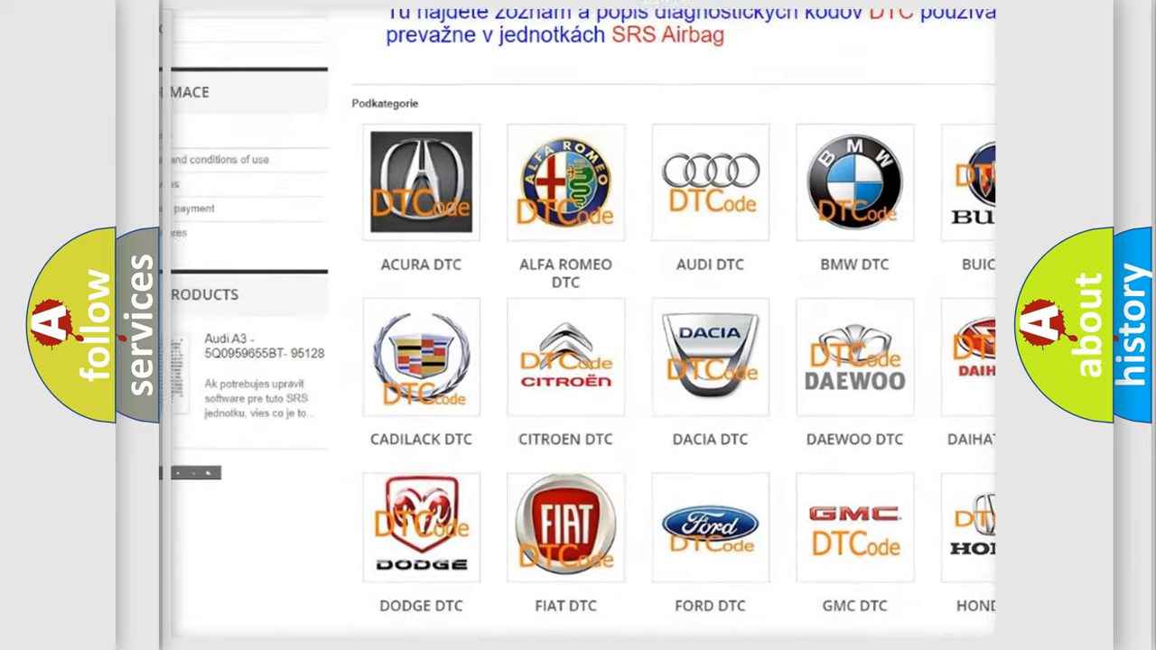
scroll(down, 3)
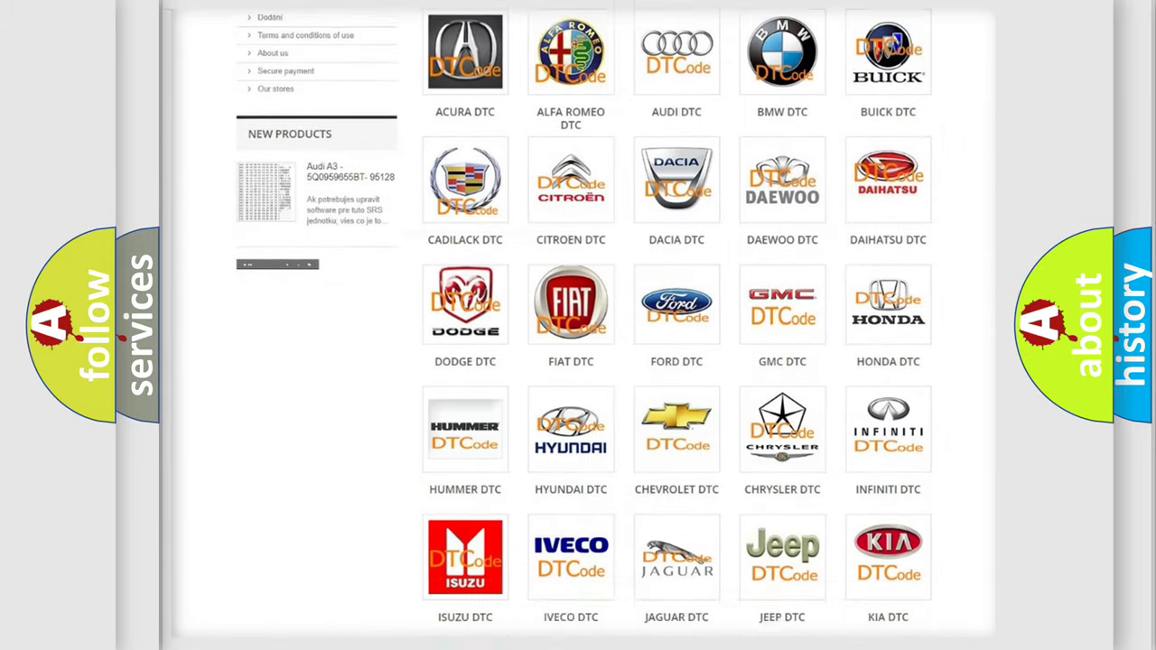
scroll(down, 3)
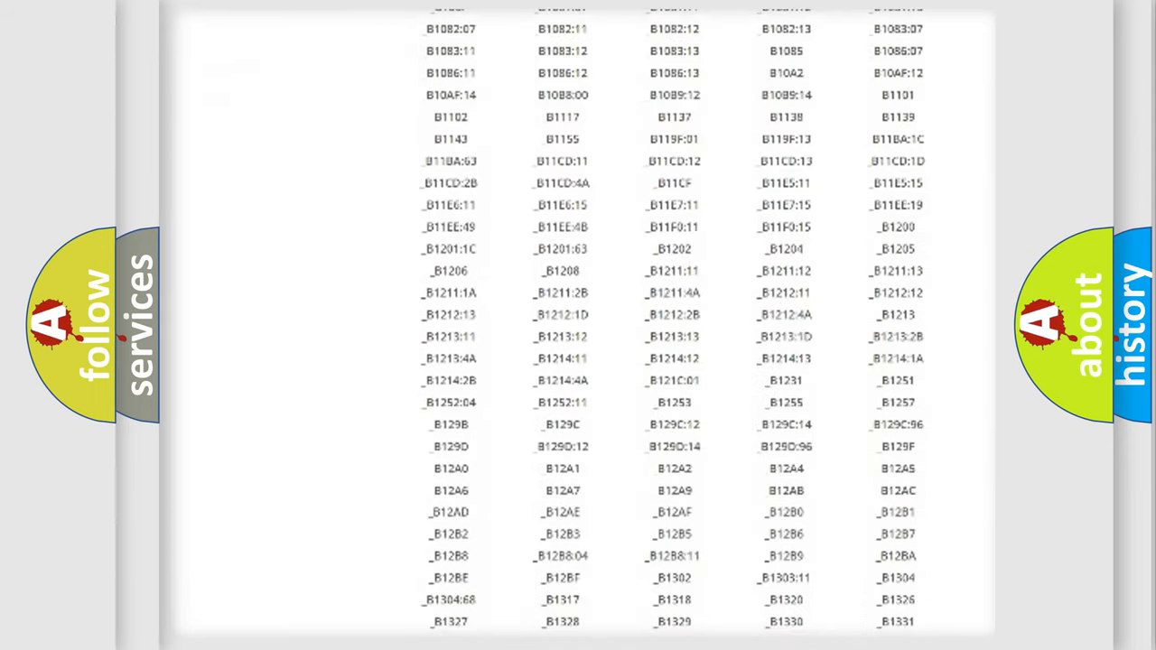
scroll(down, 3)
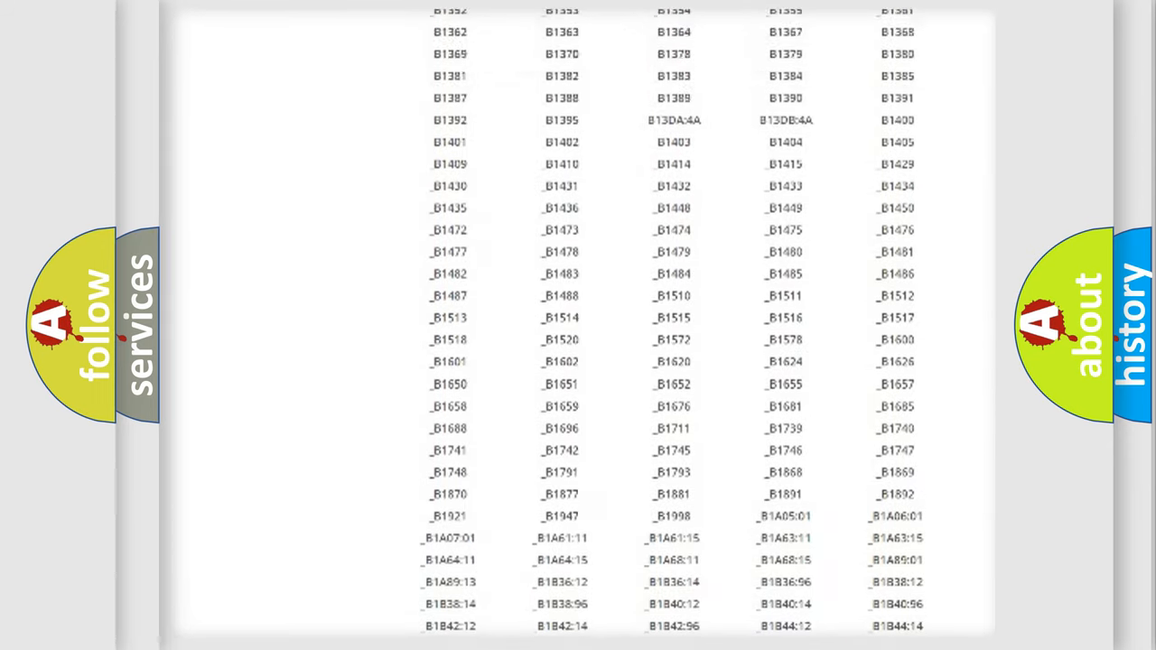
scroll(up, 3)
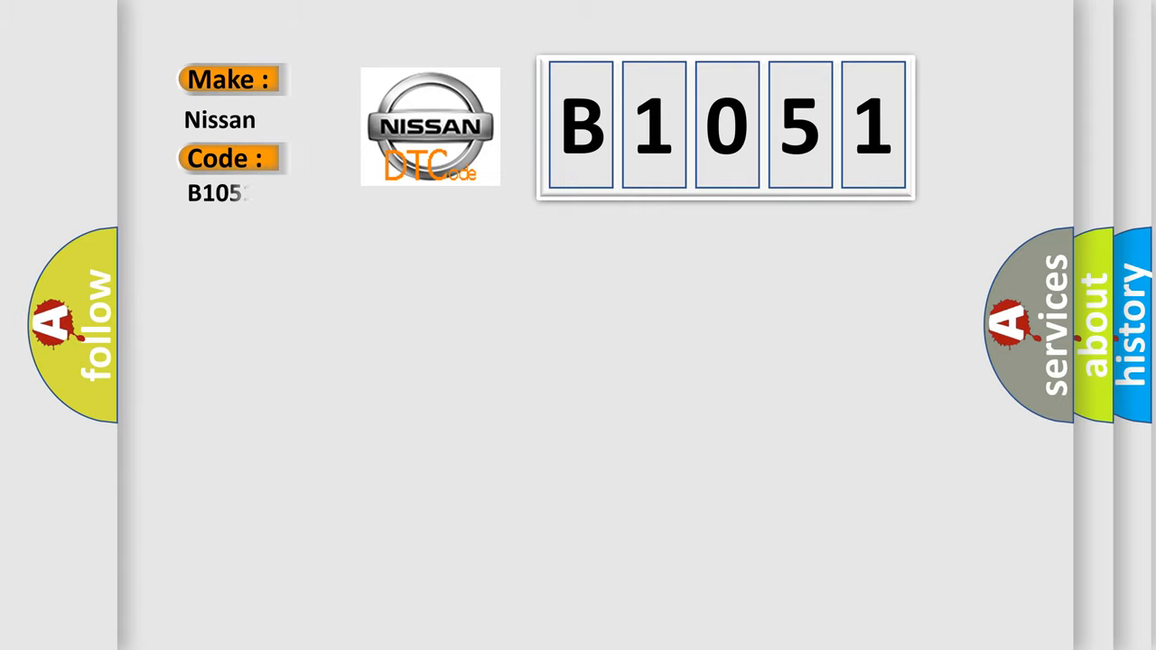
text(51)
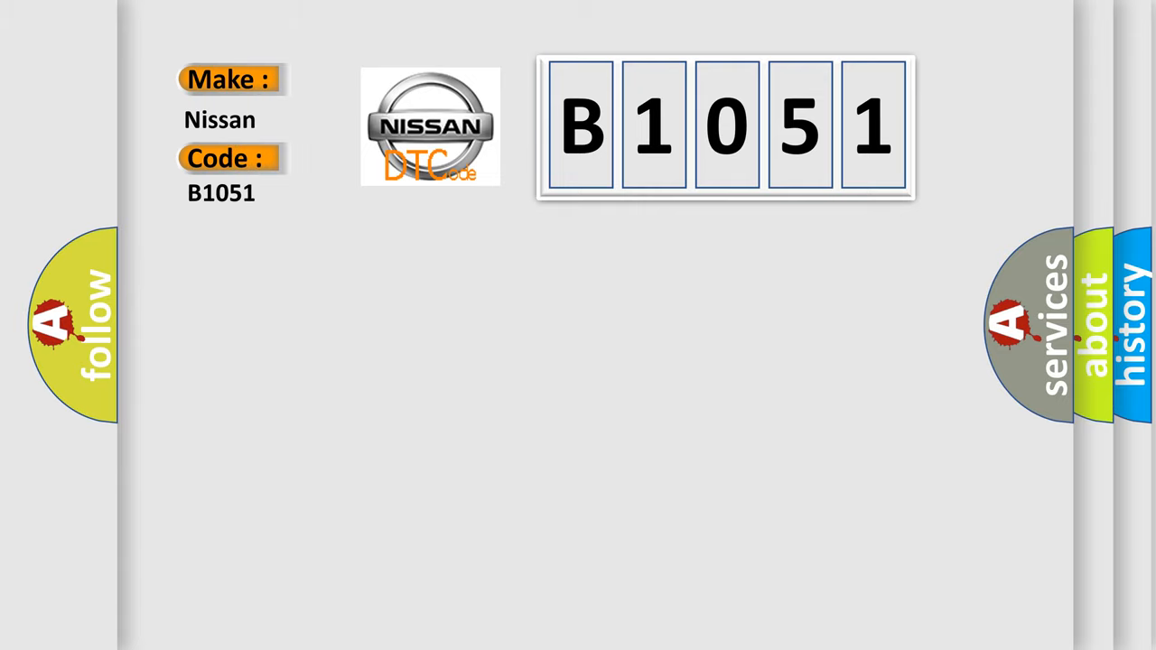